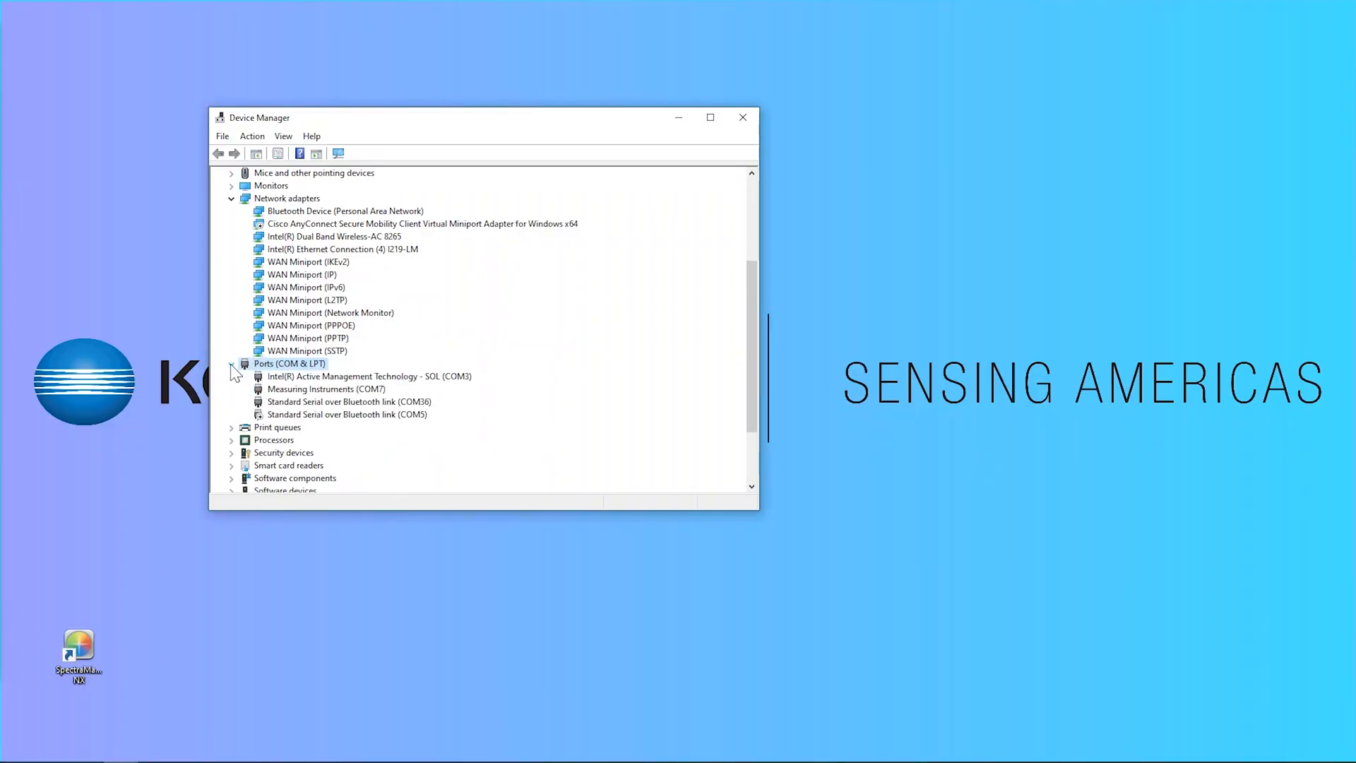
Locate the measuring instrument under Ports (COM & LPT), listed on COM7
{"action": "left_click", "coordinate": [324, 389]}
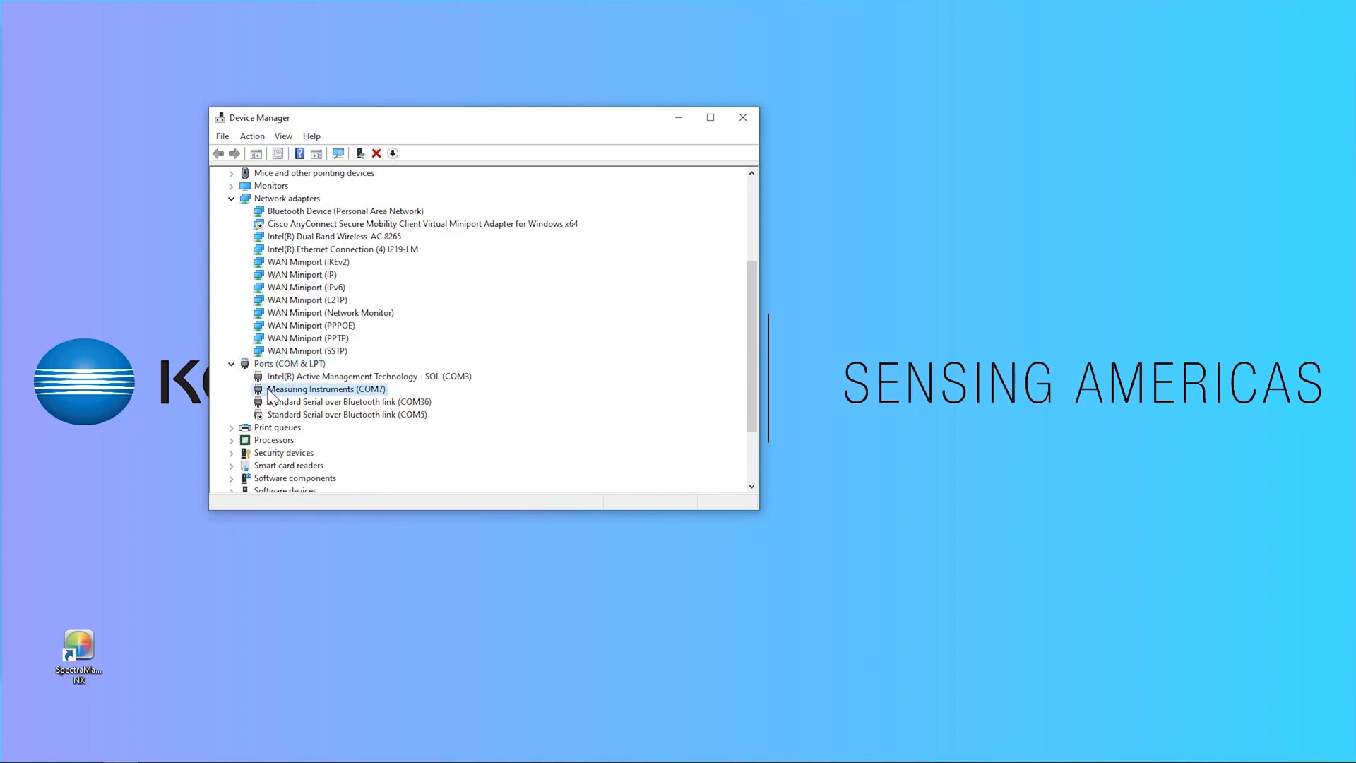
{"action": "mouse_move", "coordinate": [748, 171]}
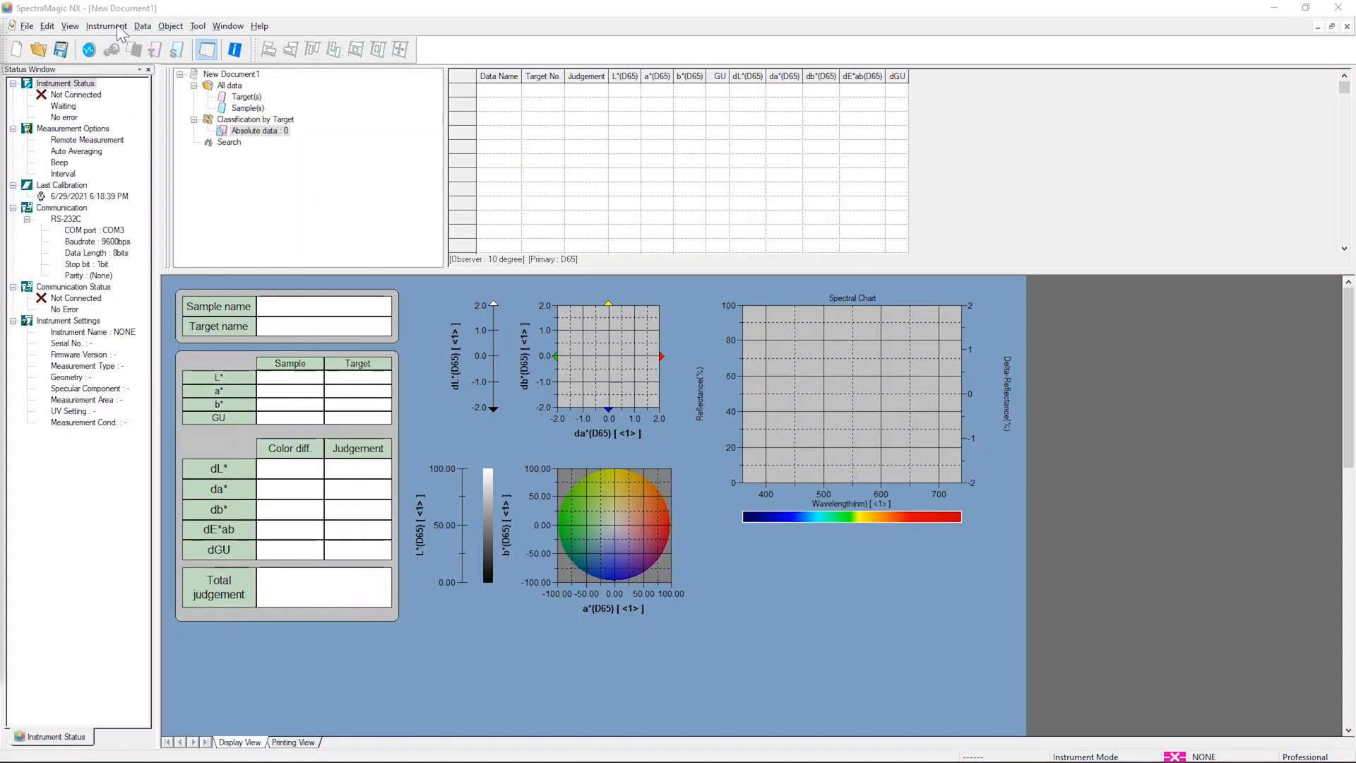
Set the instrument's serial communication port to COM7 in Communication Setup
{"action": "left_click", "coordinate": [107, 26]}
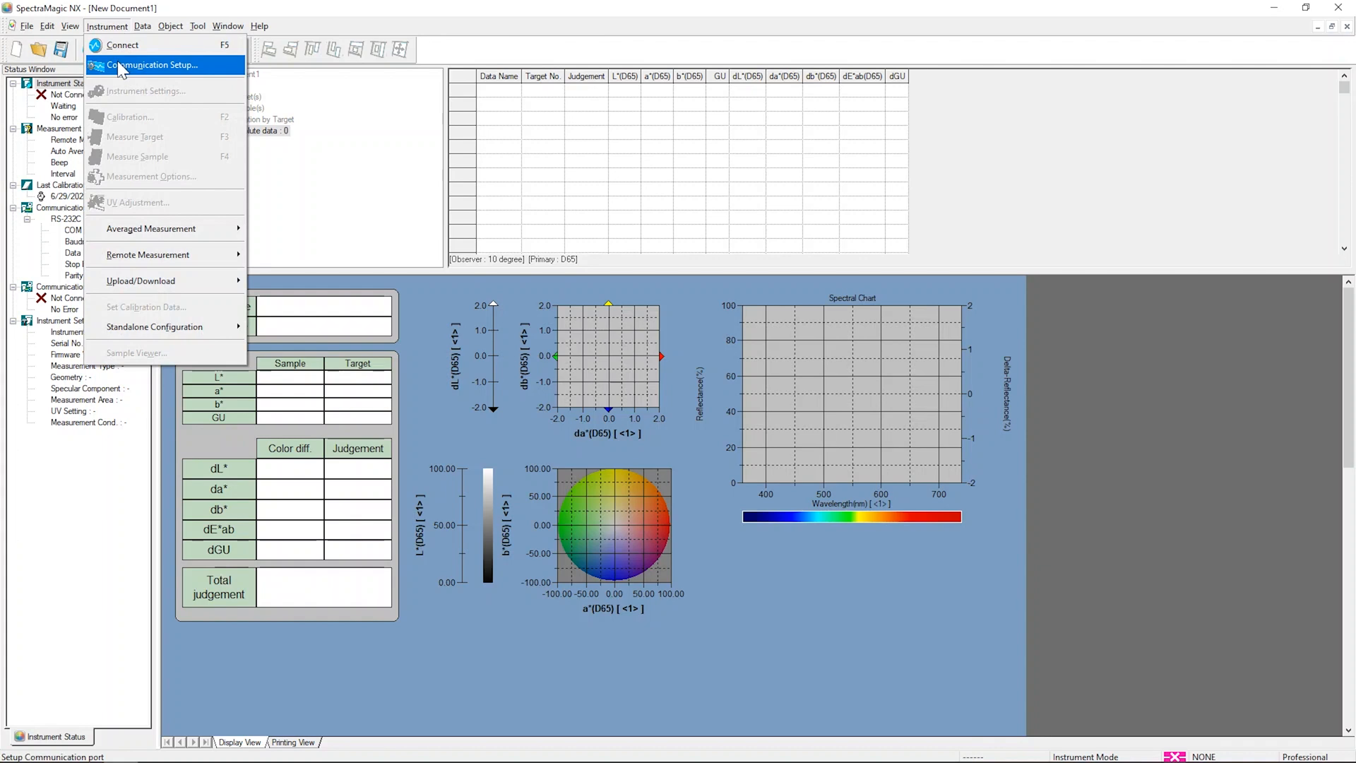
{"action": "left_click", "coordinate": [153, 65]}
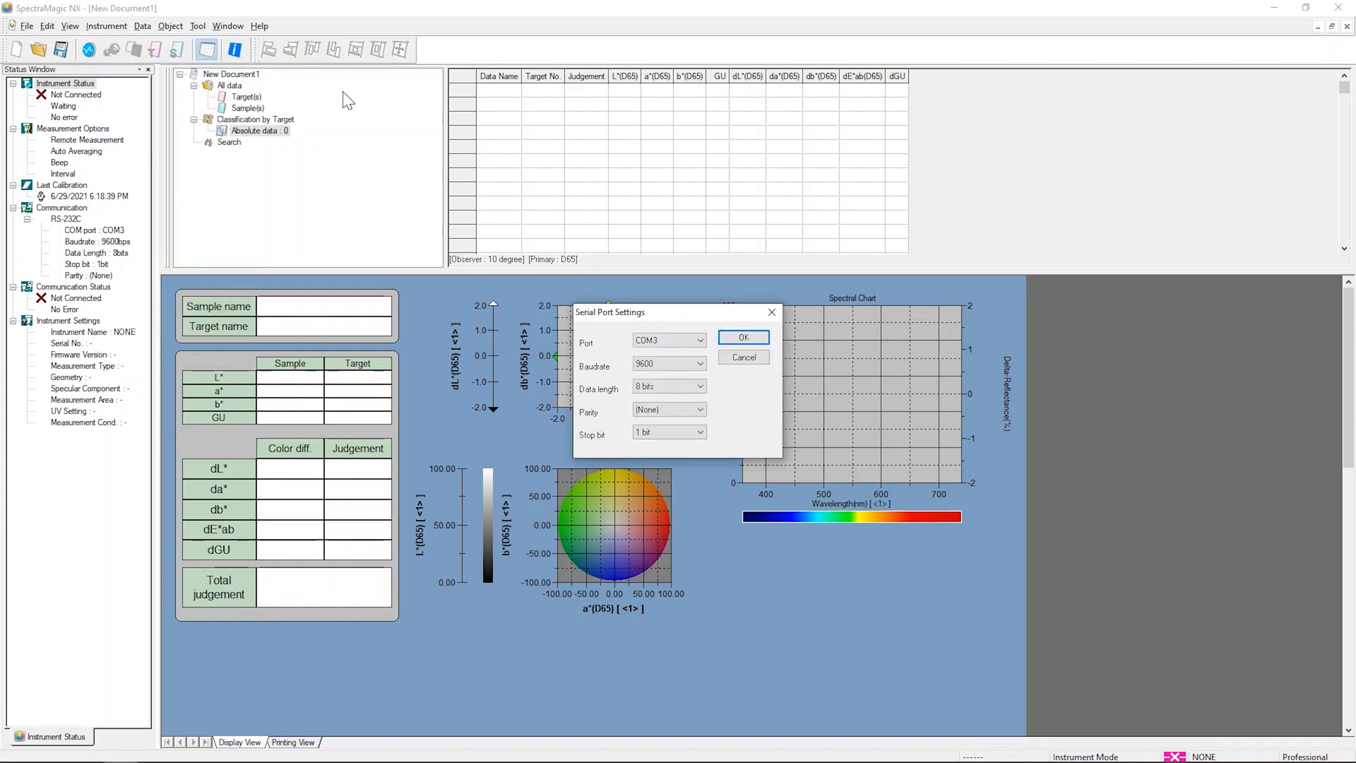
{"action": "left_click", "coordinate": [700, 339]}
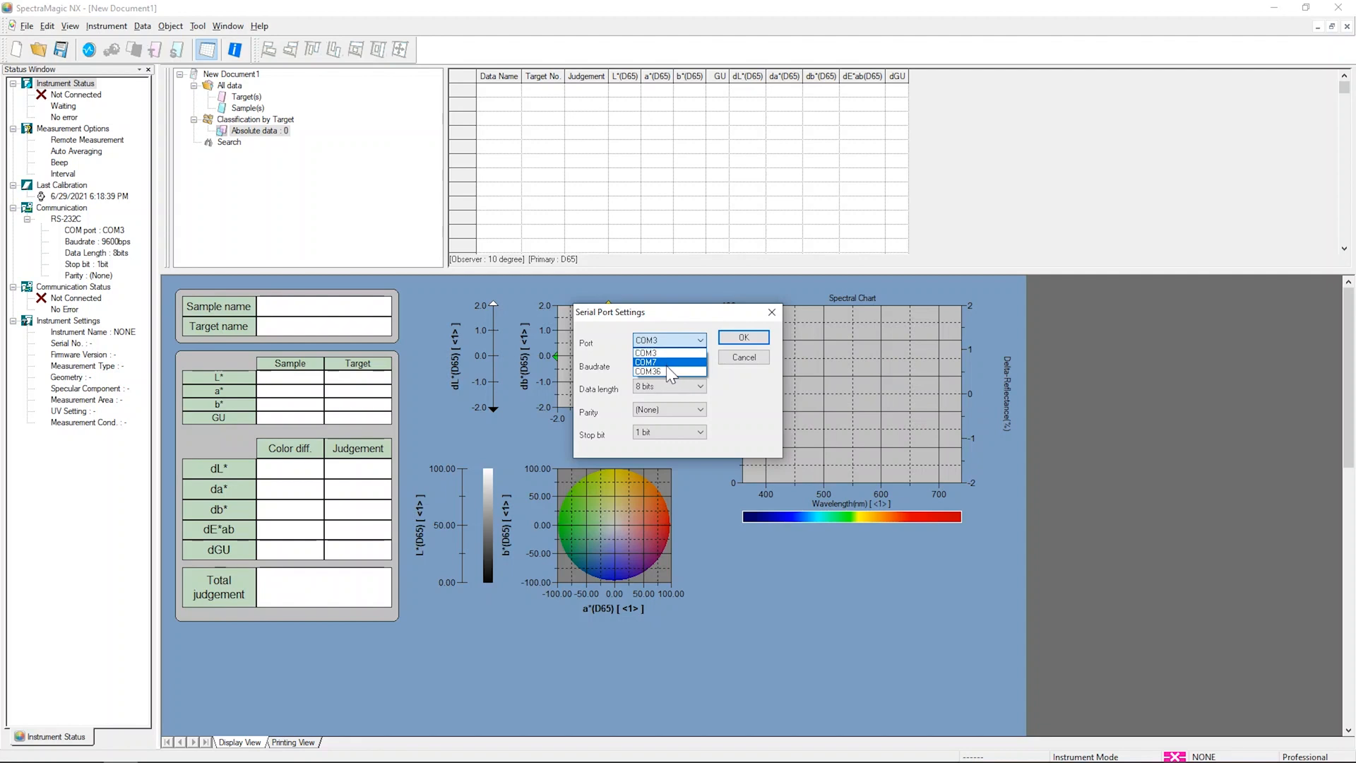
{"action": "left_click", "coordinate": [647, 363]}
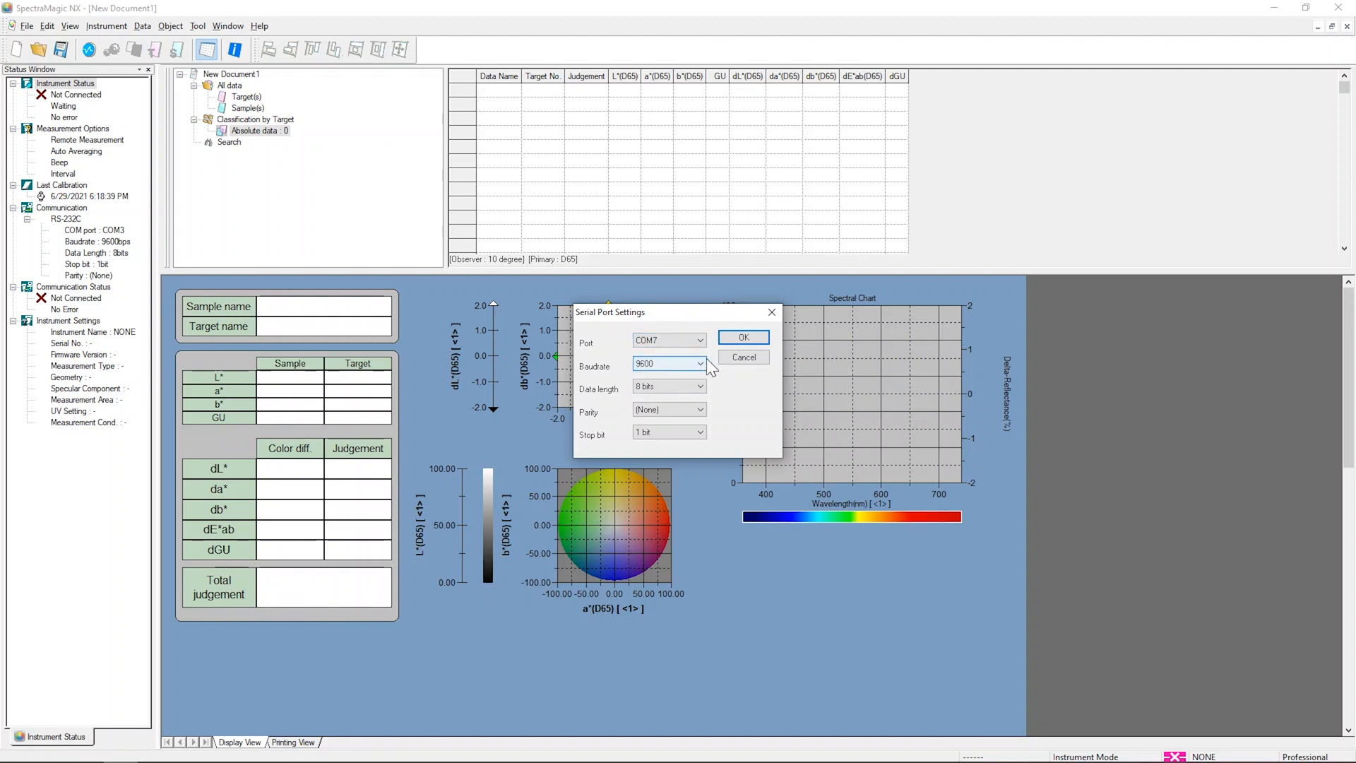
{"action": "left_click", "coordinate": [743, 337]}
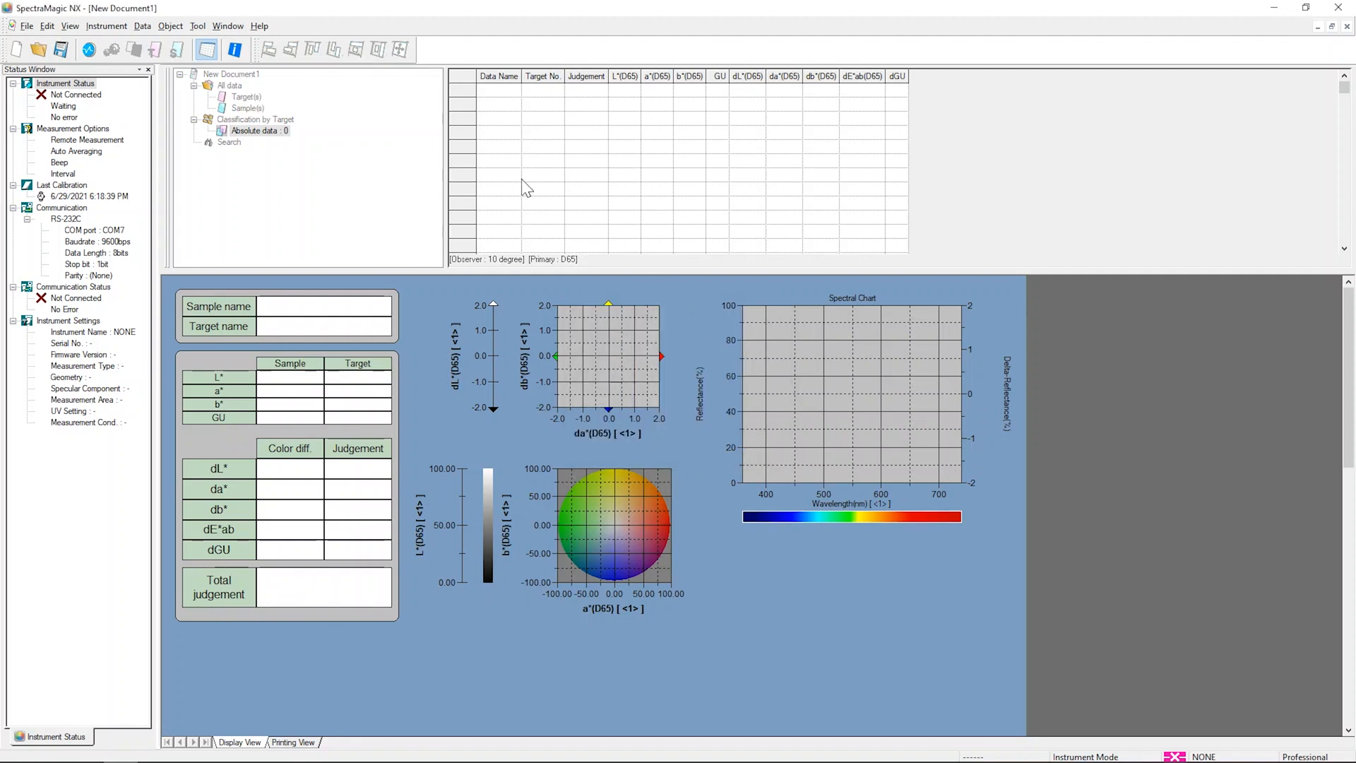
{"action": "mouse_move", "coordinate": [89, 50]}
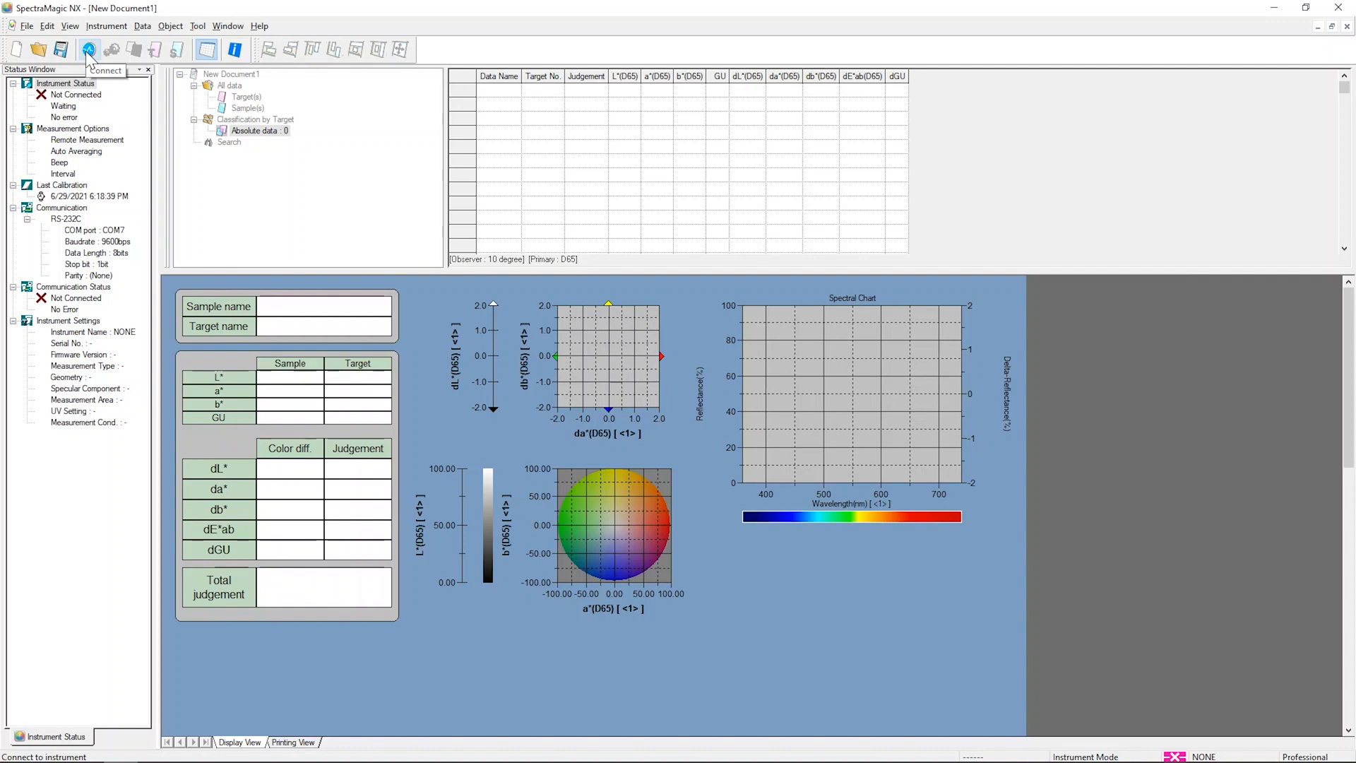
Connect to the CM-36dG and bring up its Instrument Settings
{"action": "left_click", "coordinate": [106, 26]}
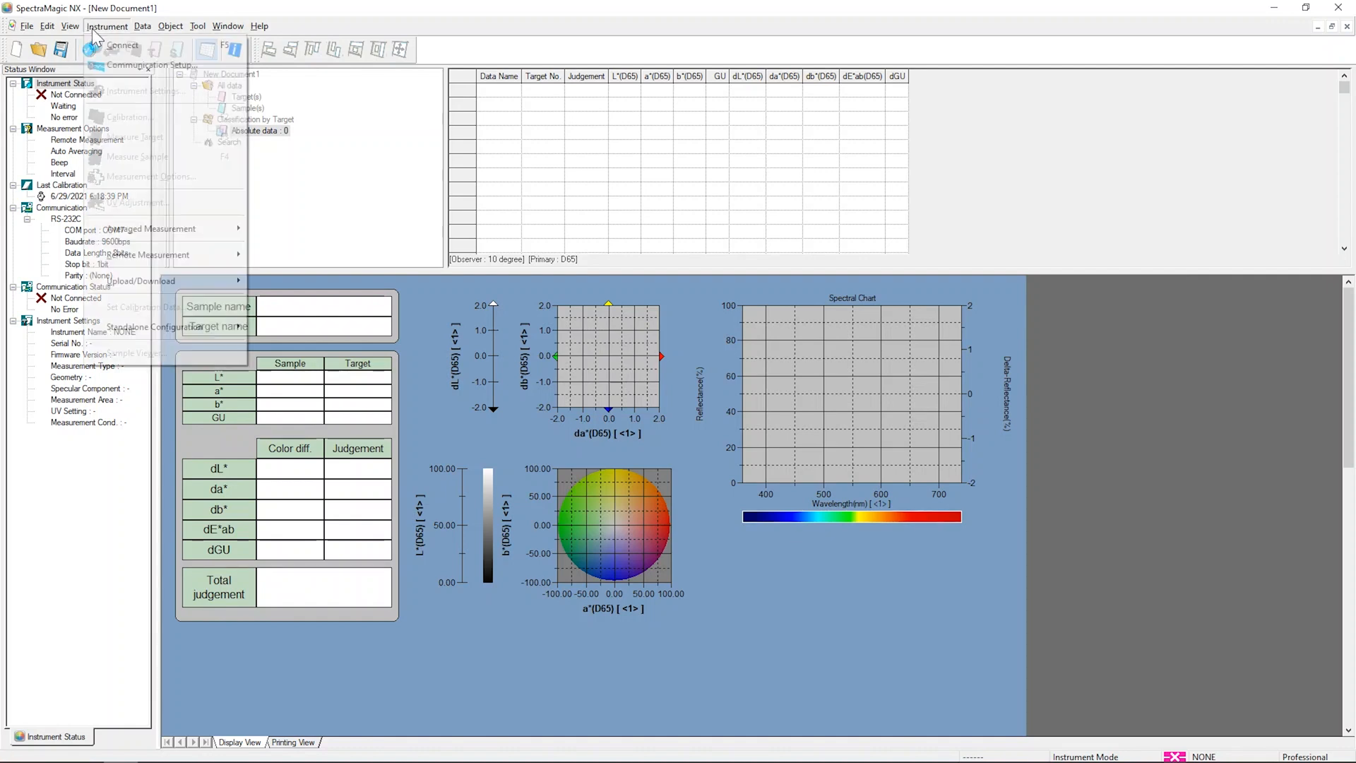
{"action": "left_click", "coordinate": [123, 45]}
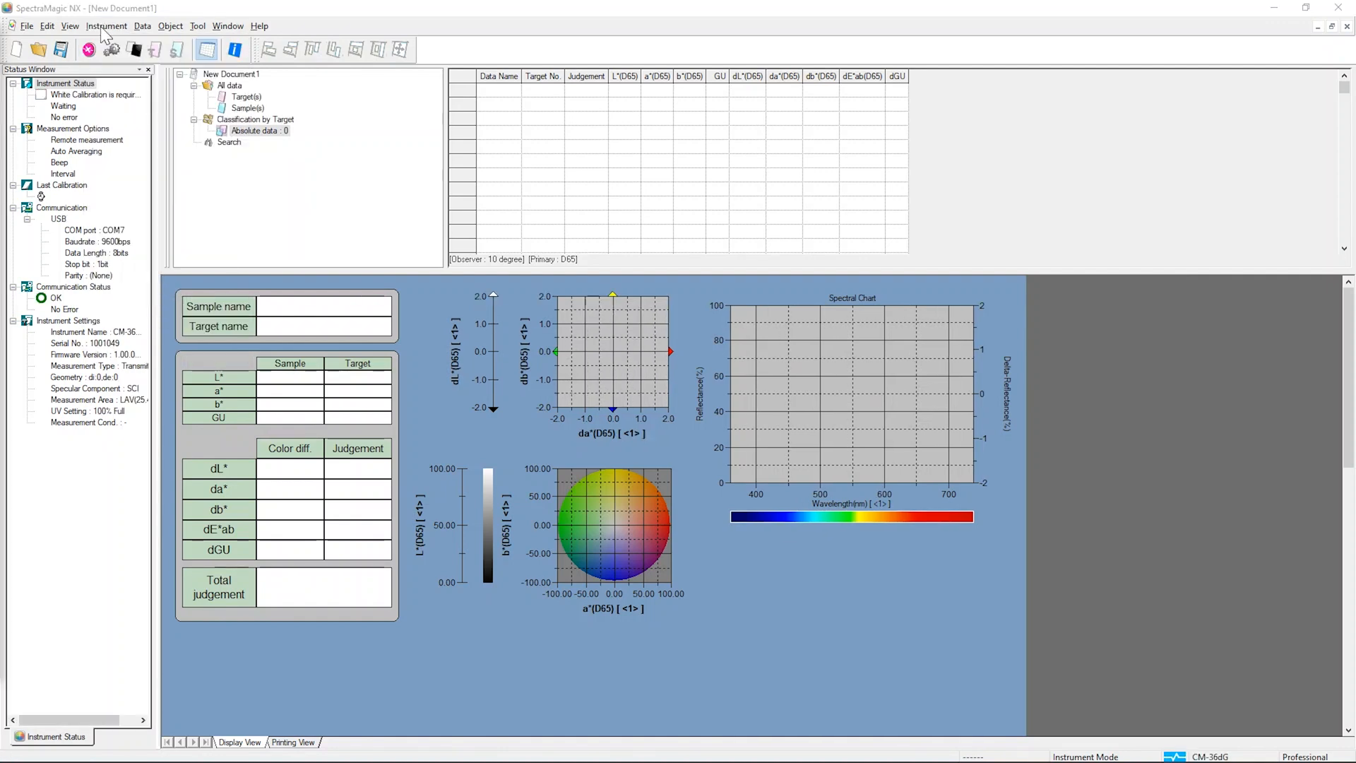
{"action": "left_click", "coordinate": [107, 25]}
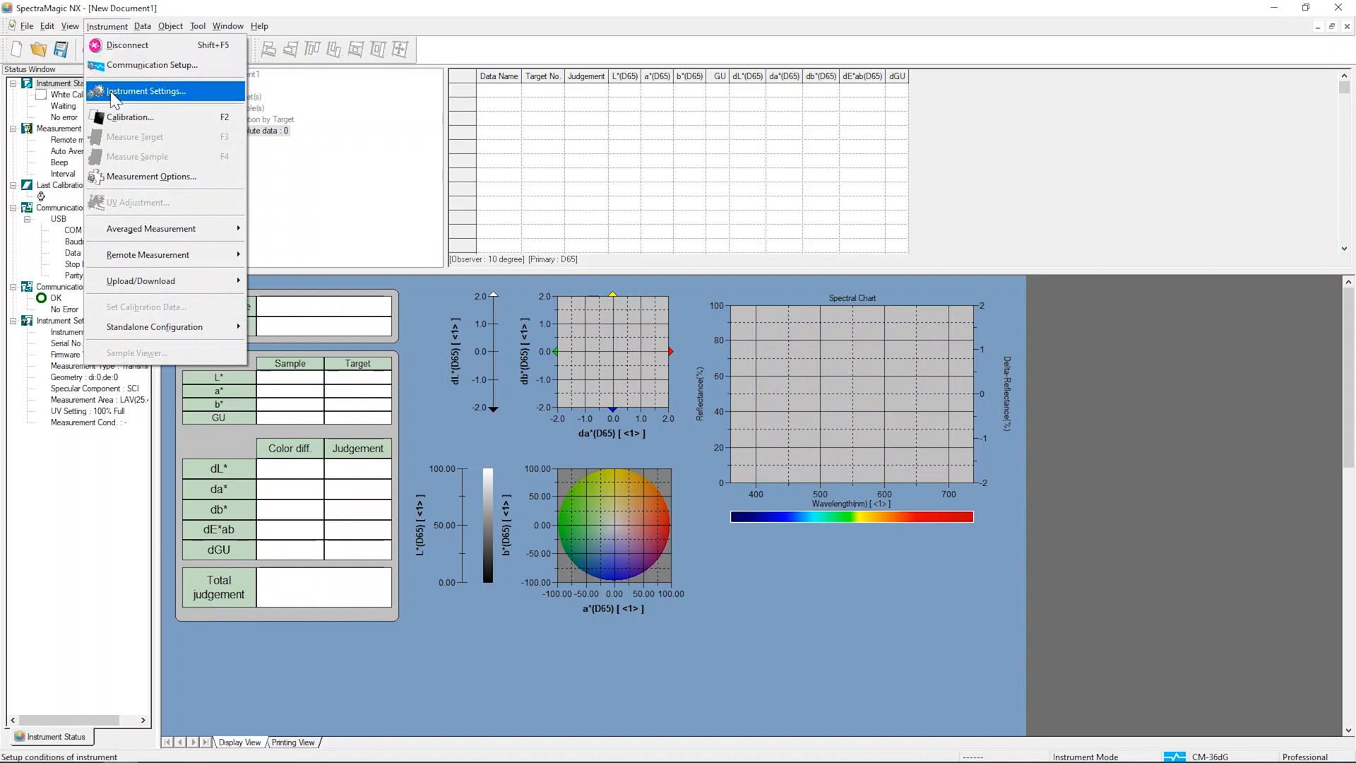
{"action": "left_click", "coordinate": [146, 92]}
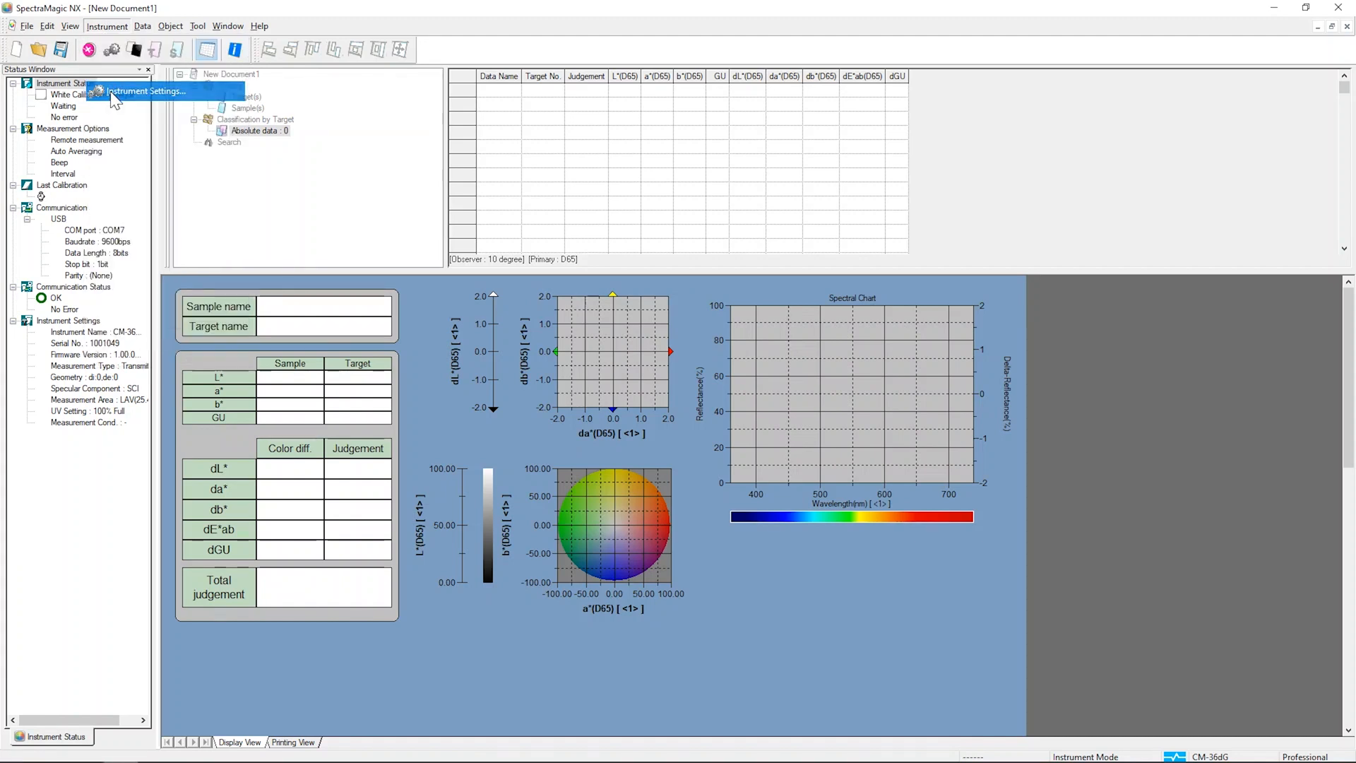
{"action": "left_click", "coordinate": [147, 91]}
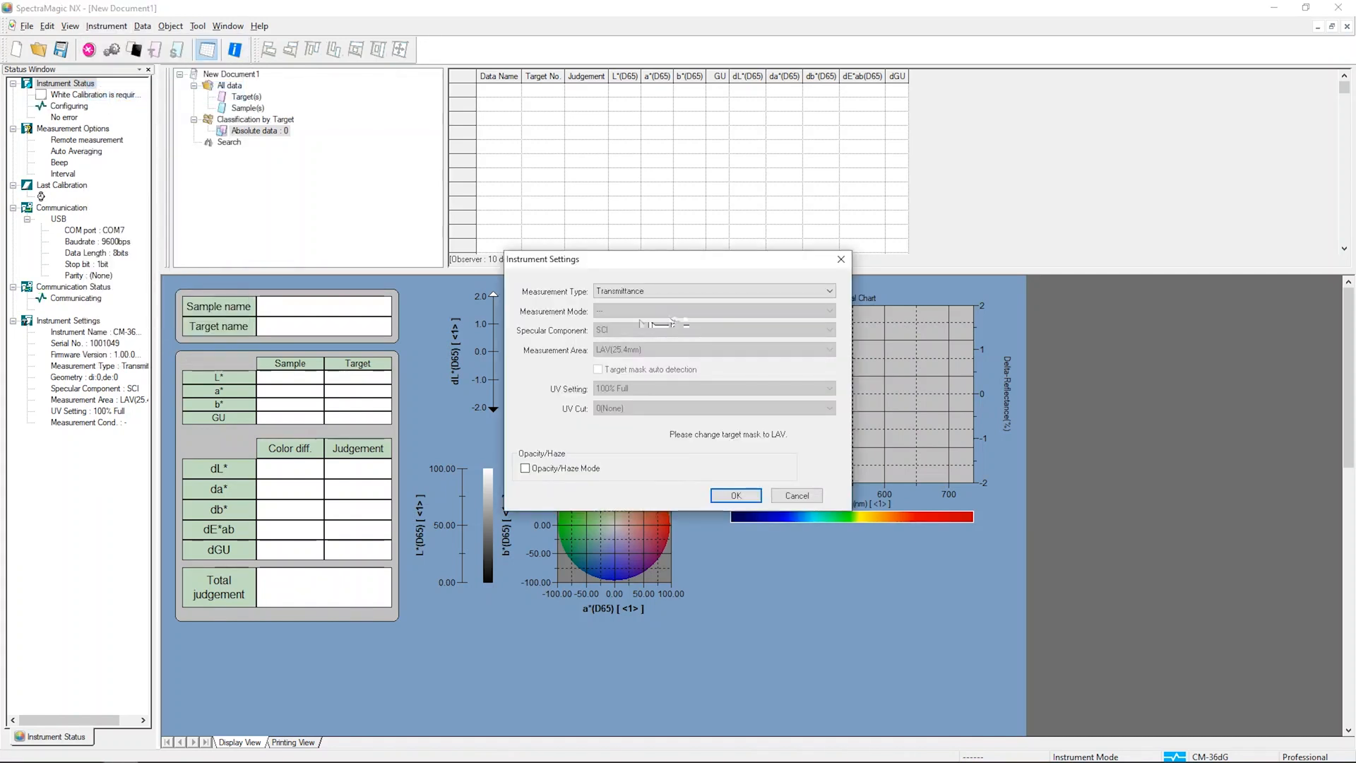
Set Measurement Type to Reflectance and Measurement Mode to Color & Gloss
{"action": "left_click", "coordinate": [829, 291]}
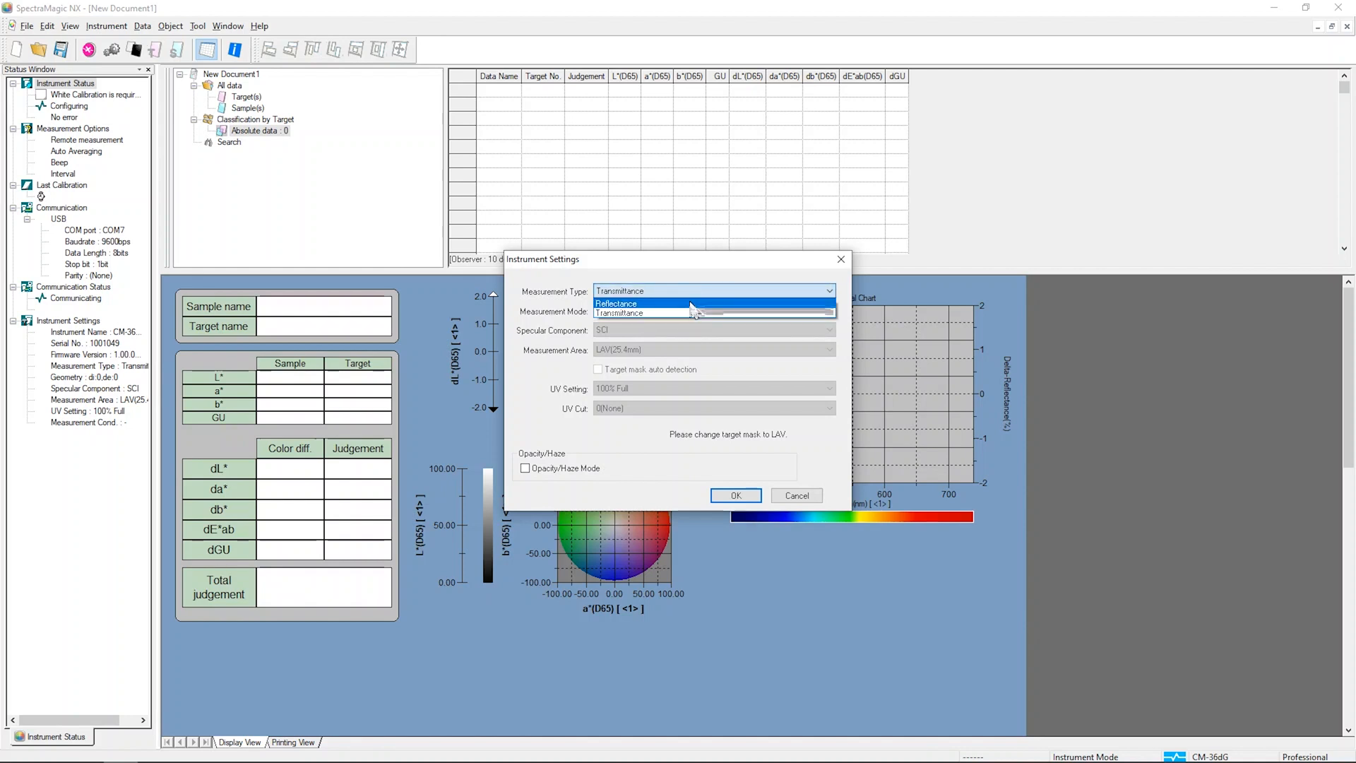
{"action": "left_click", "coordinate": [616, 303]}
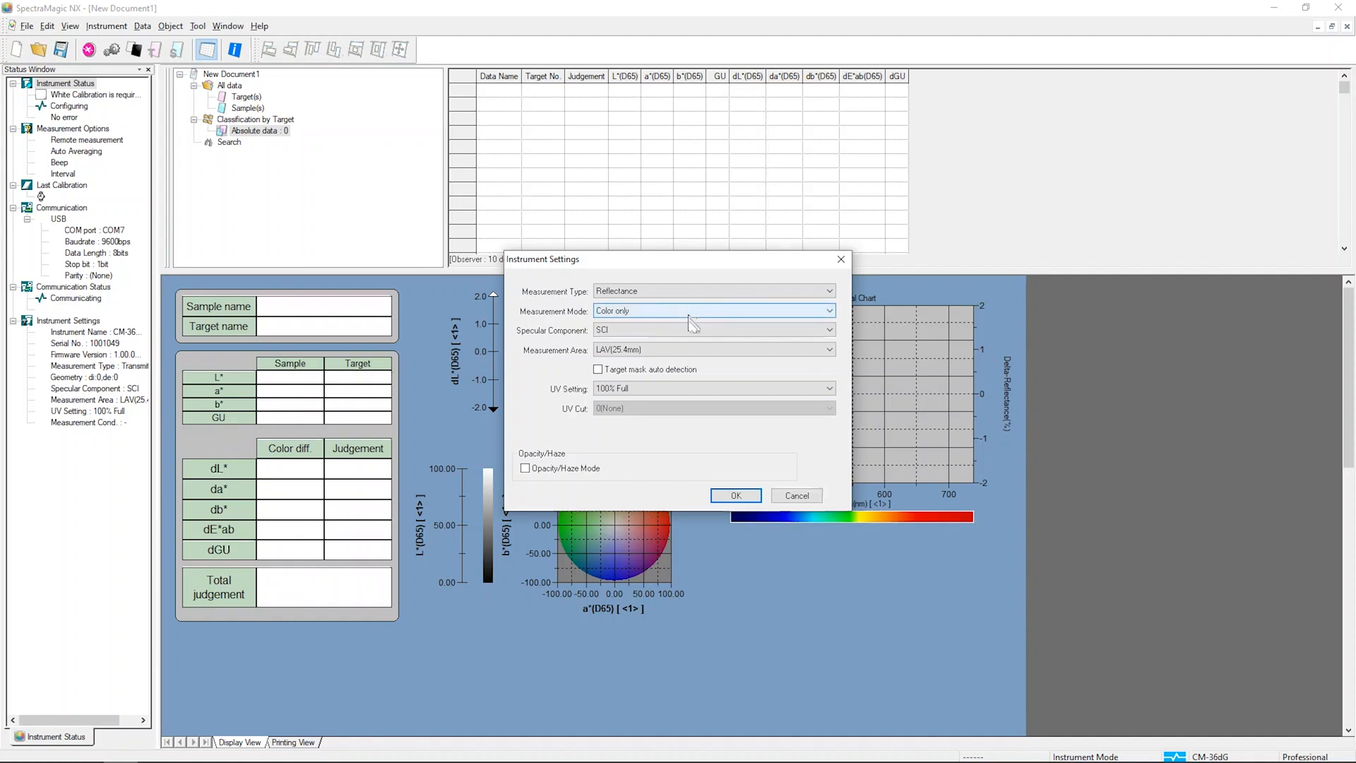
{"action": "left_click", "coordinate": [826, 311]}
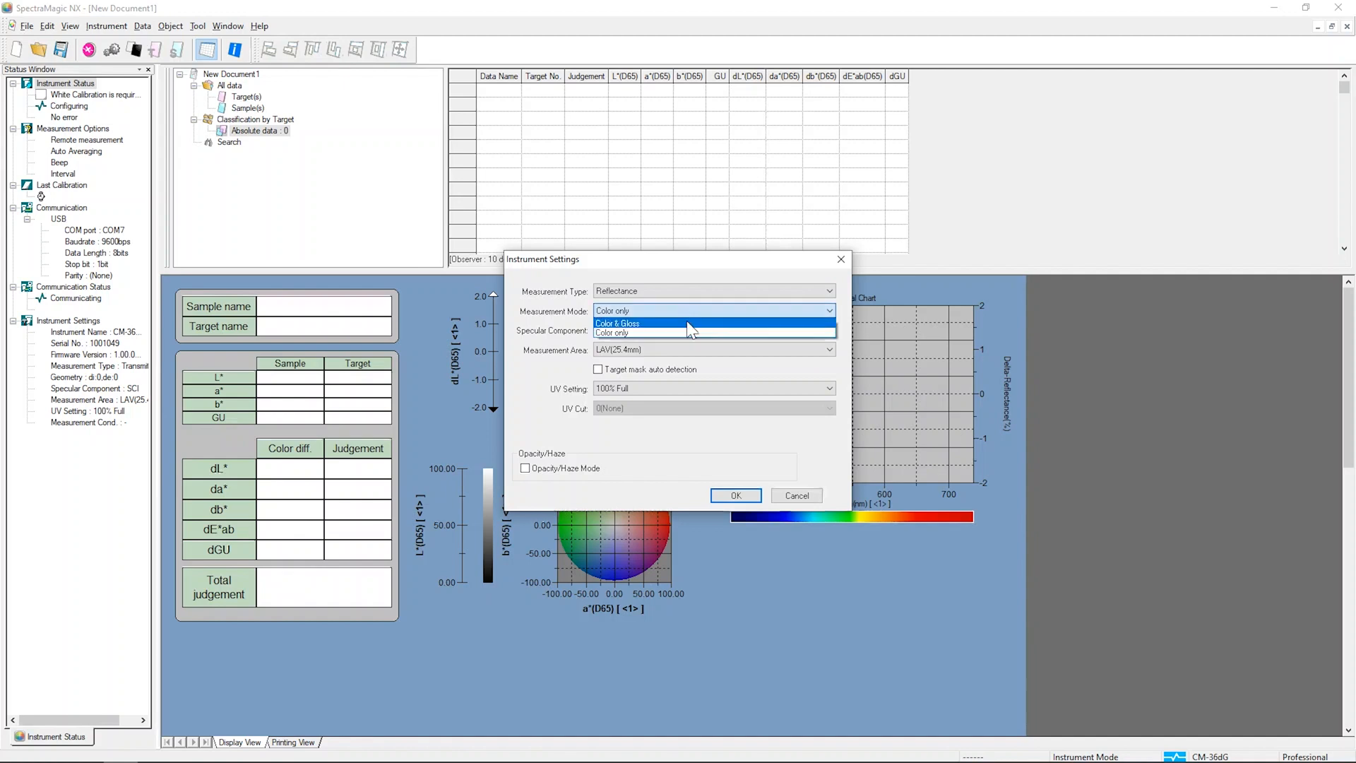
{"action": "left_click", "coordinate": [107, 26]}
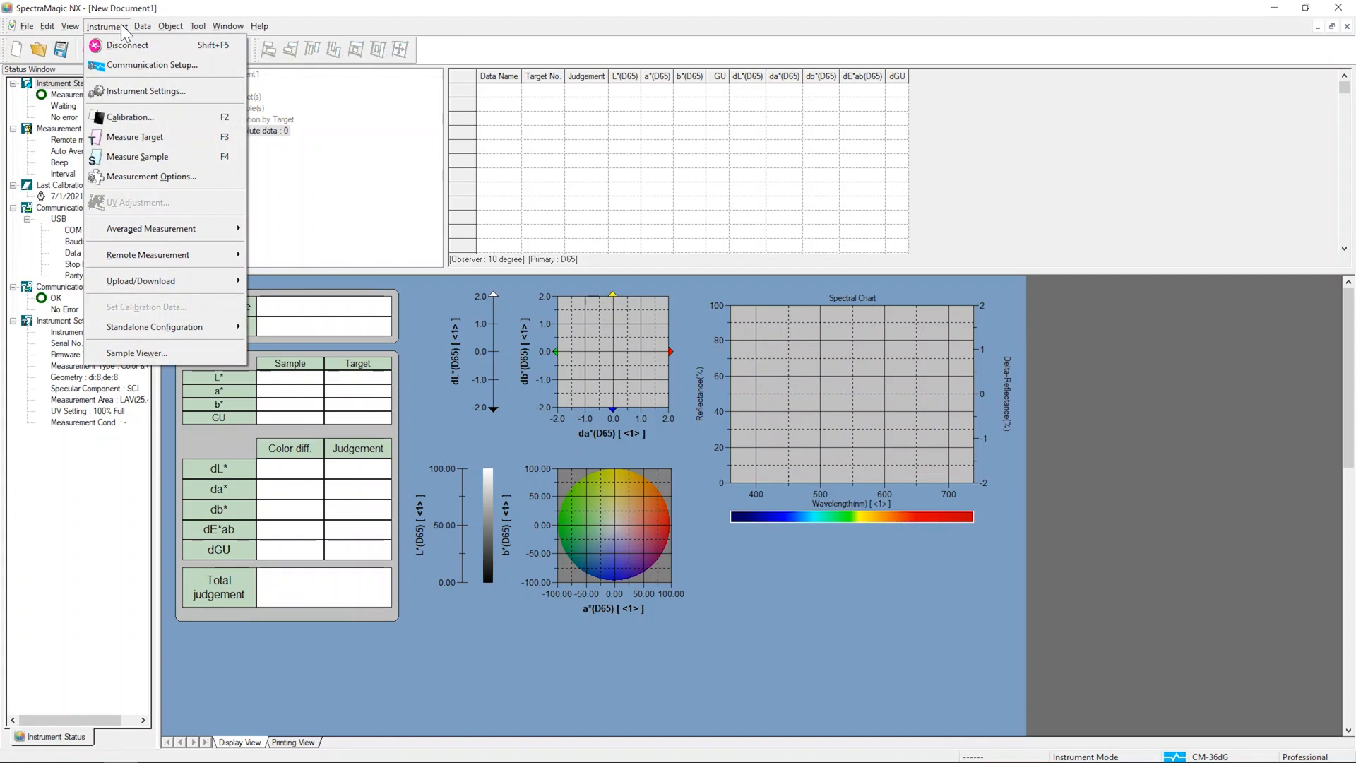
{"action": "mouse_move", "coordinate": [130, 116]}
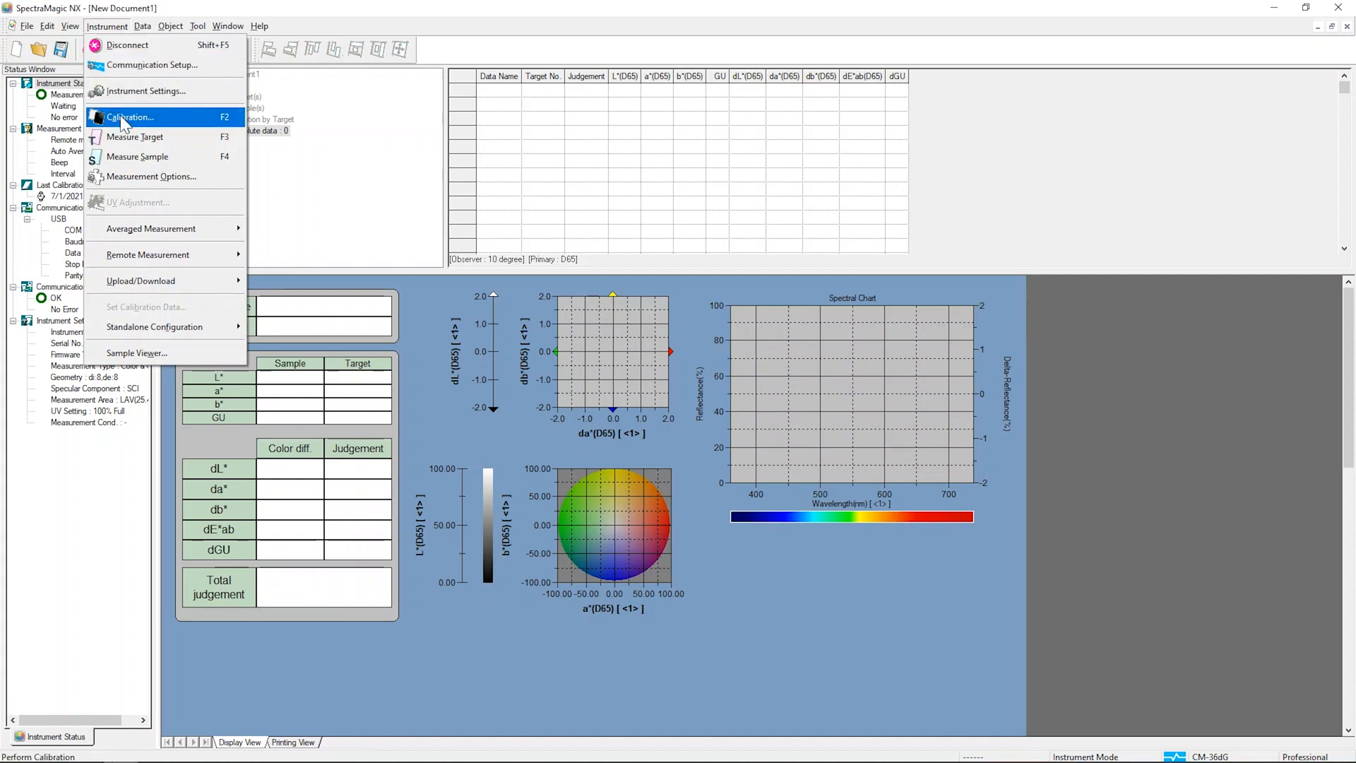
Run the instrument calibration (F2) so a new last-calibration time is recorded
{"action": "left_click", "coordinate": [130, 117]}
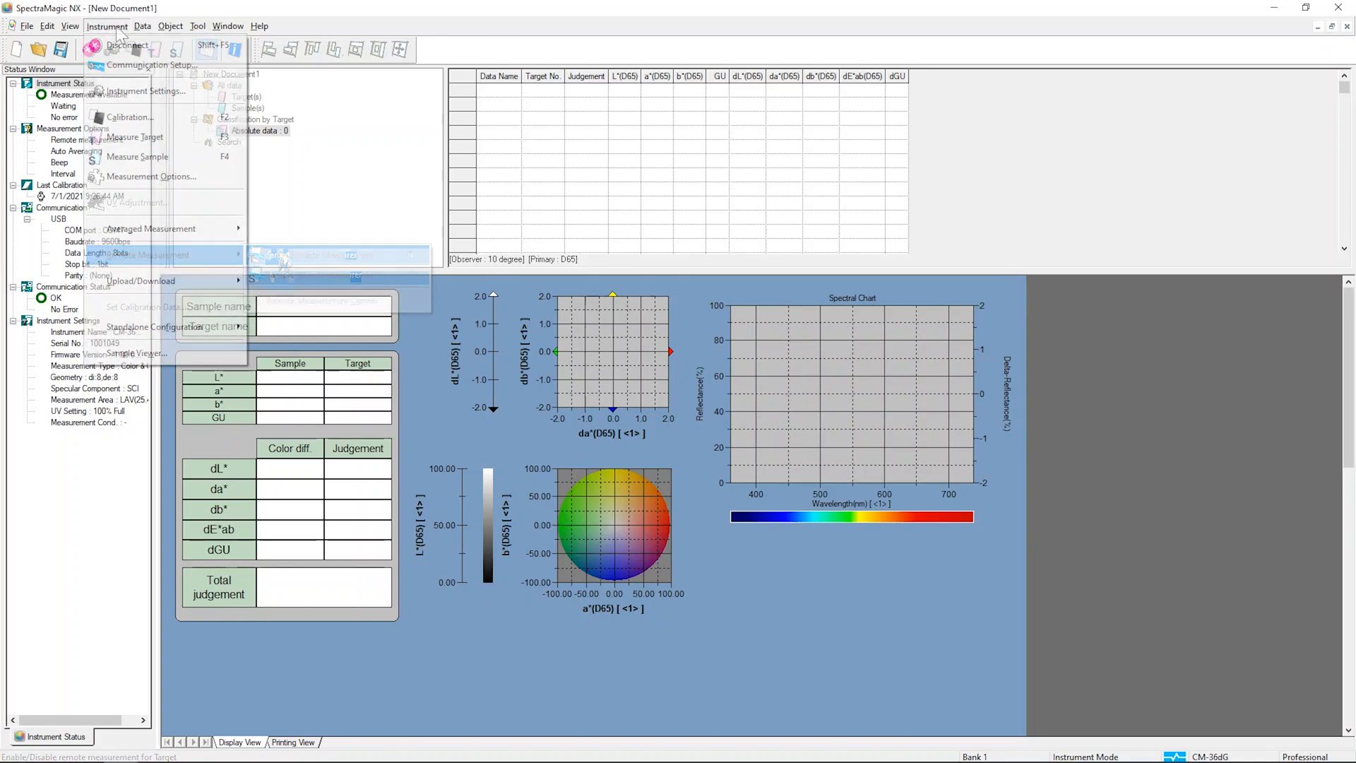
Enable Target mask auto detection in the Instrument Settings
{"action": "left_click", "coordinate": [147, 92]}
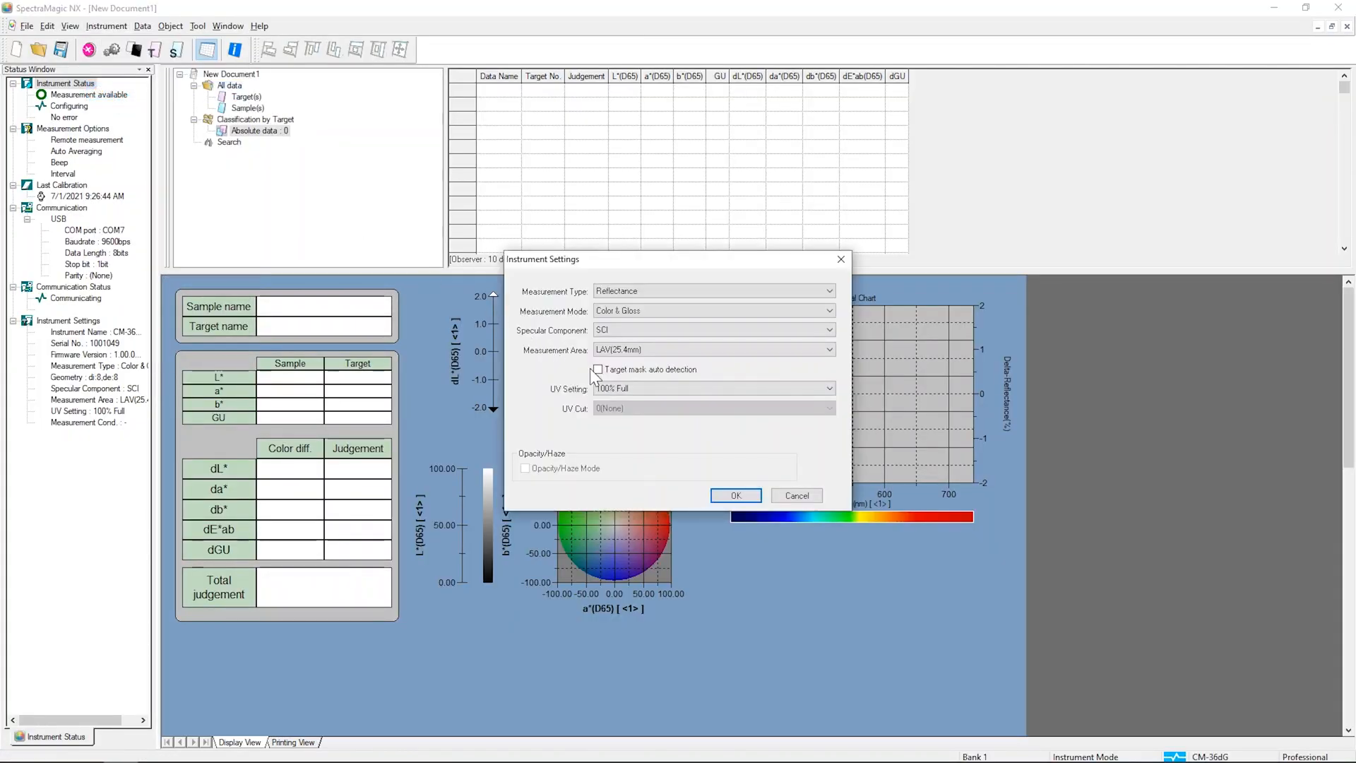
{"action": "left_click", "coordinate": [597, 369]}
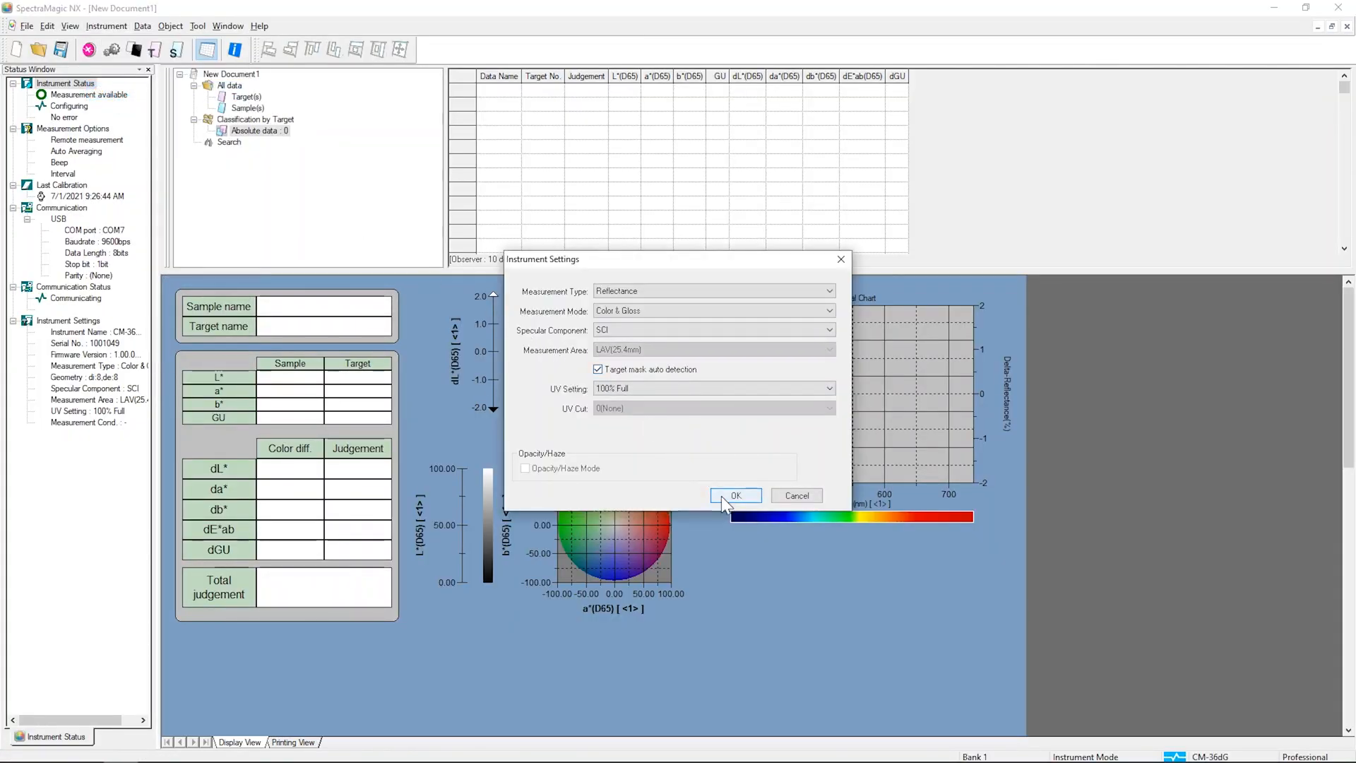